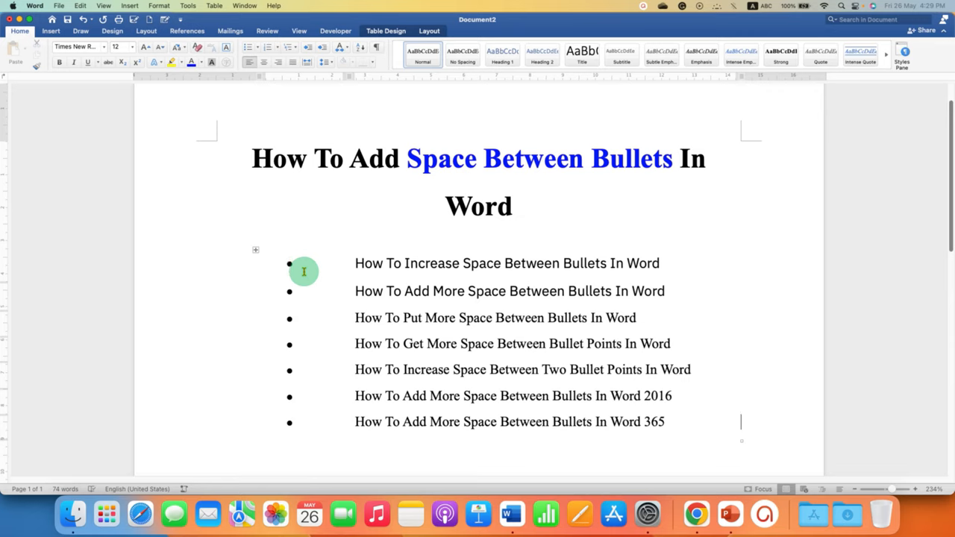
mouse_move(302, 349)
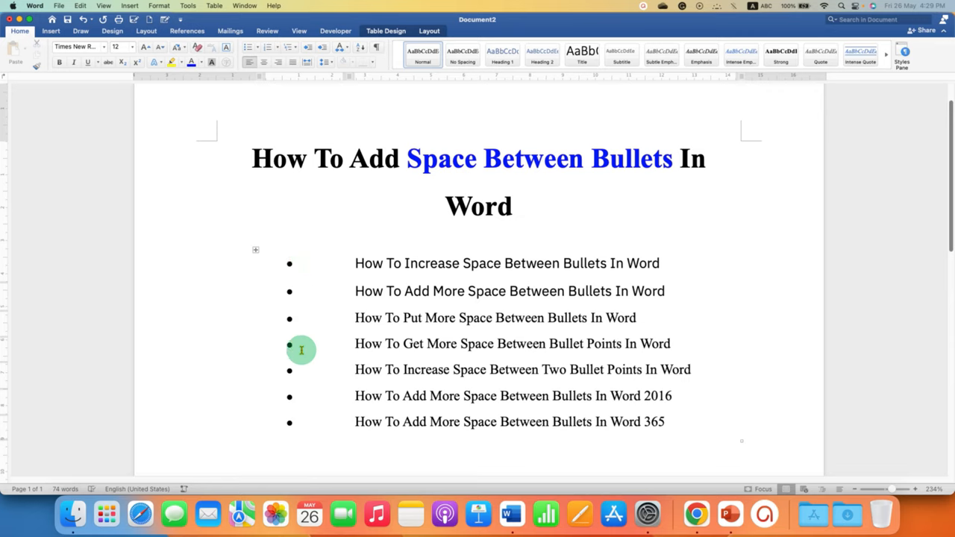
mouse_move(299, 284)
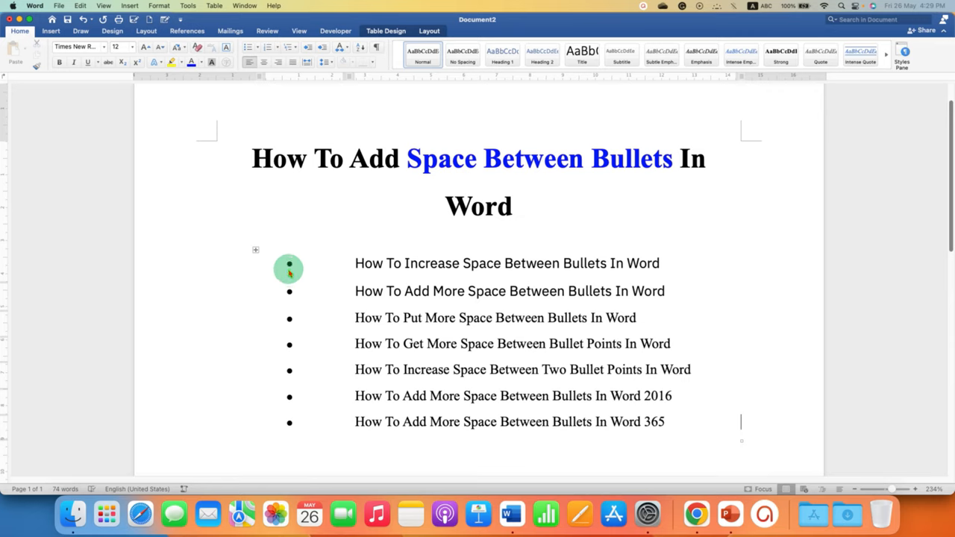
mouse_move(351, 273)
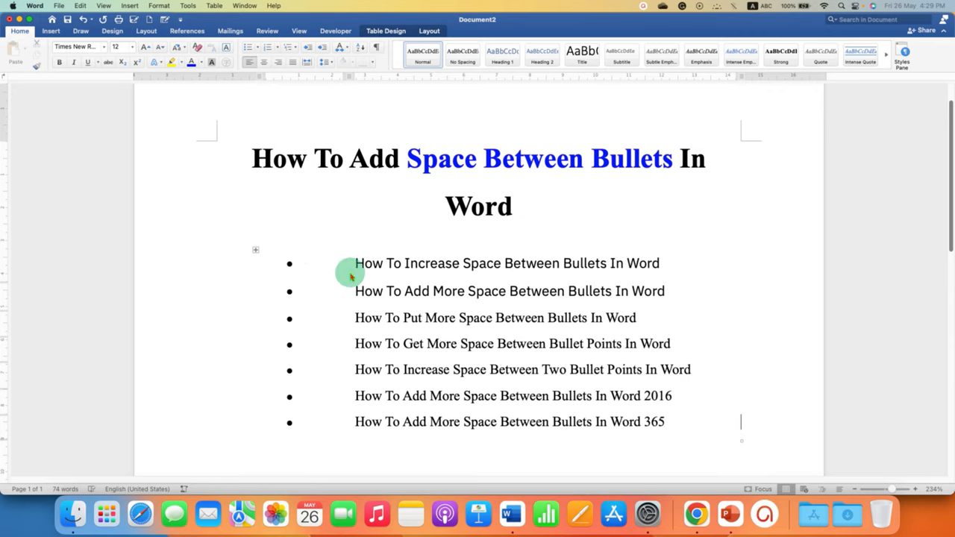
mouse_move(554, 292)
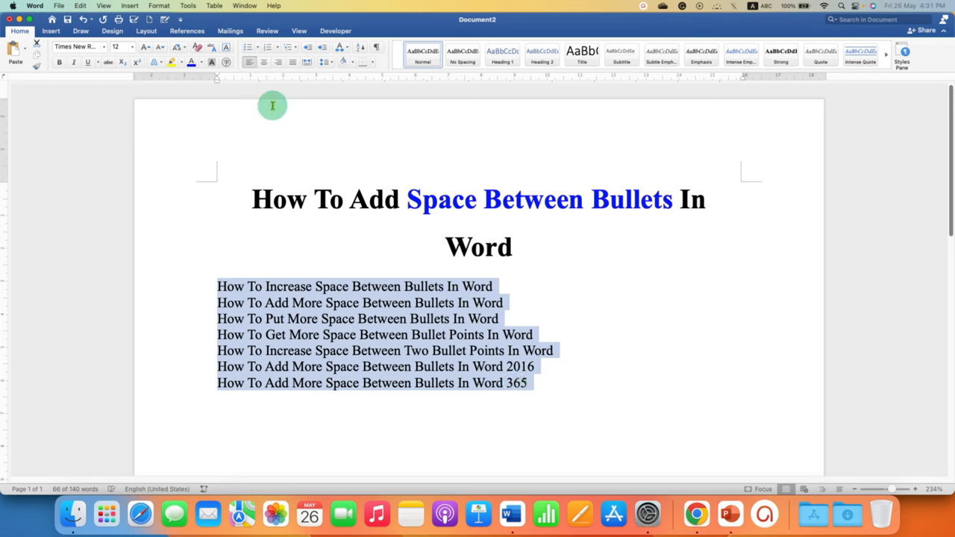
Apply bullets to the seven selected lines under the heading
click(251, 46)
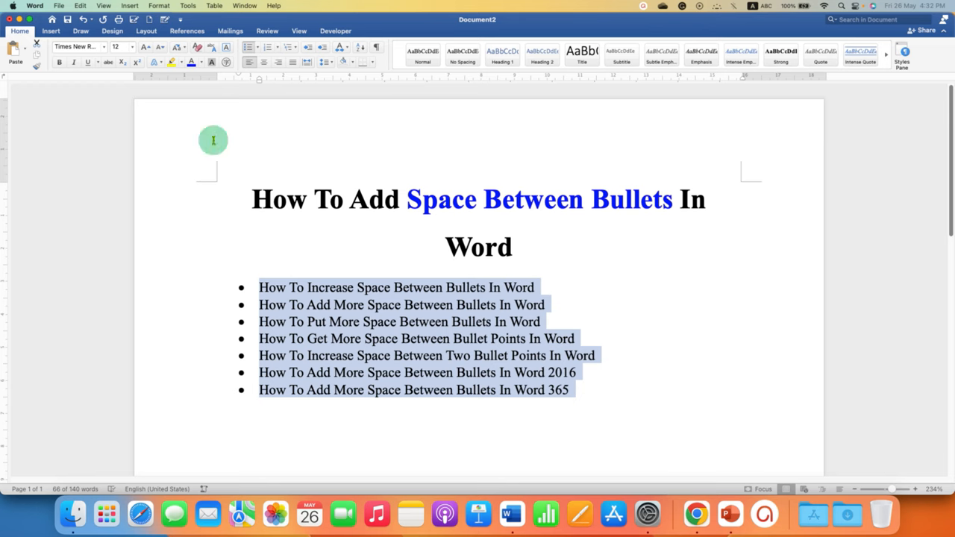
Reach the table creation options from the Insert ribbon
click(51, 30)
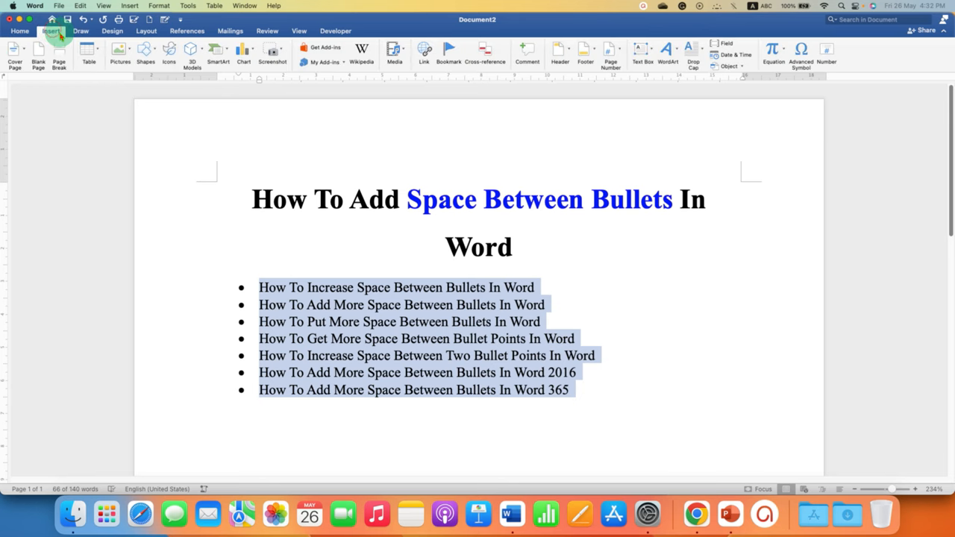
click(88, 52)
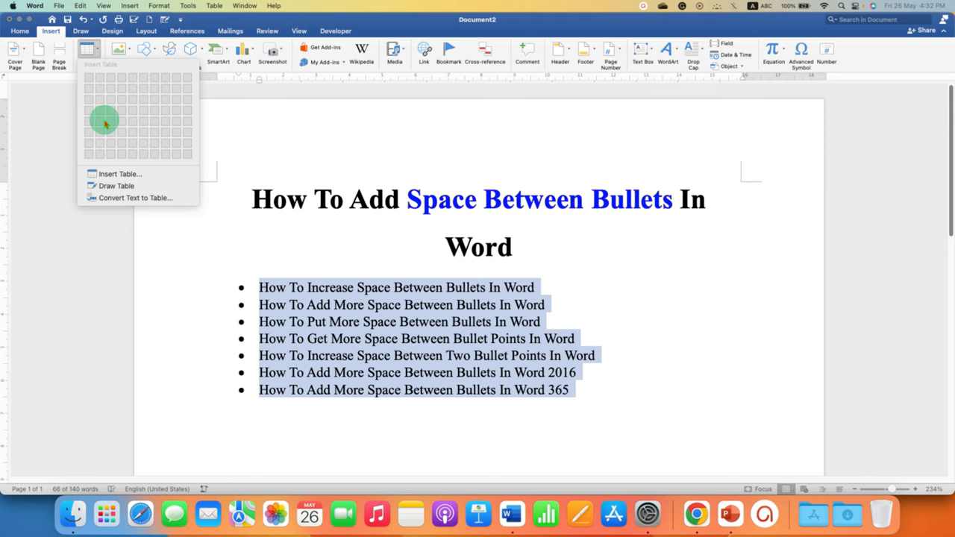
mouse_move(119, 173)
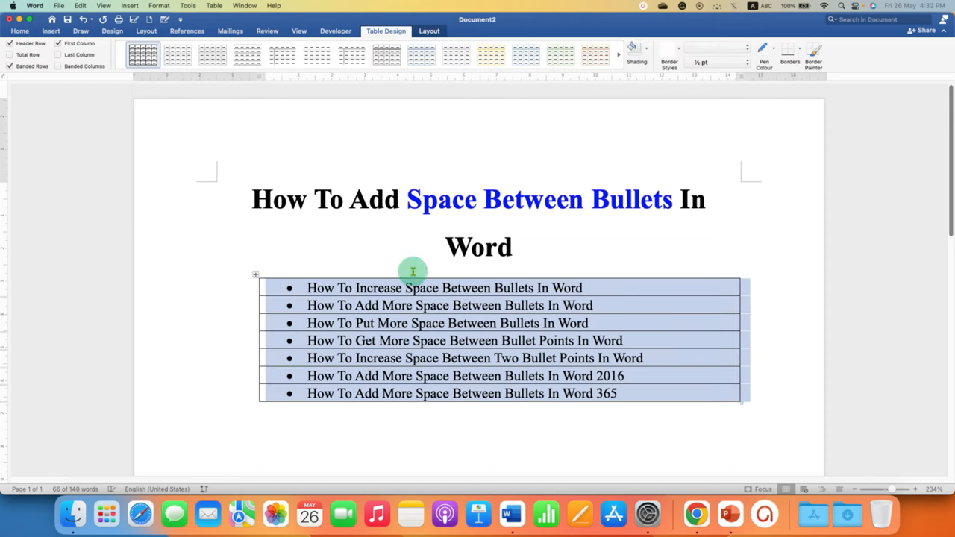
mouse_move(302, 246)
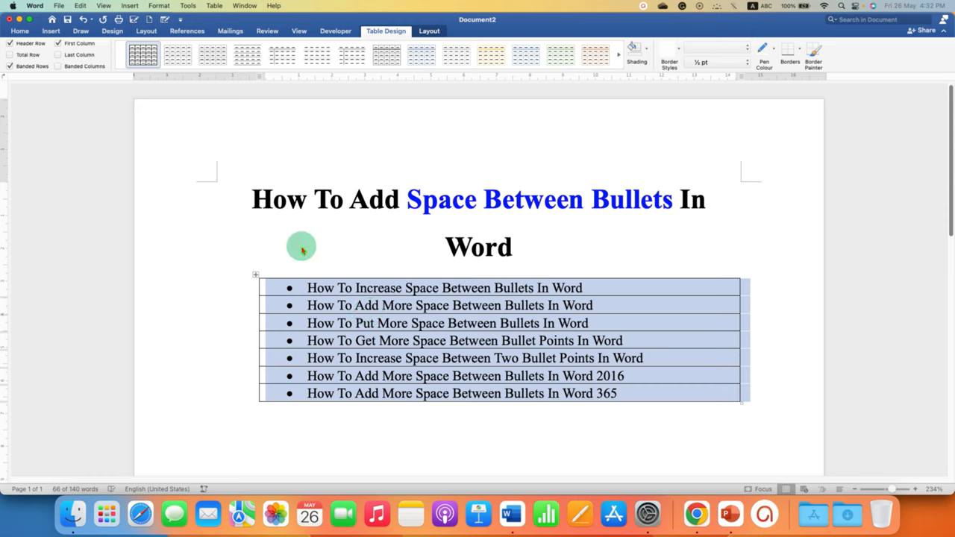
Convert the list into a two-column table with bullets separate, then select the whole table
click(51, 30)
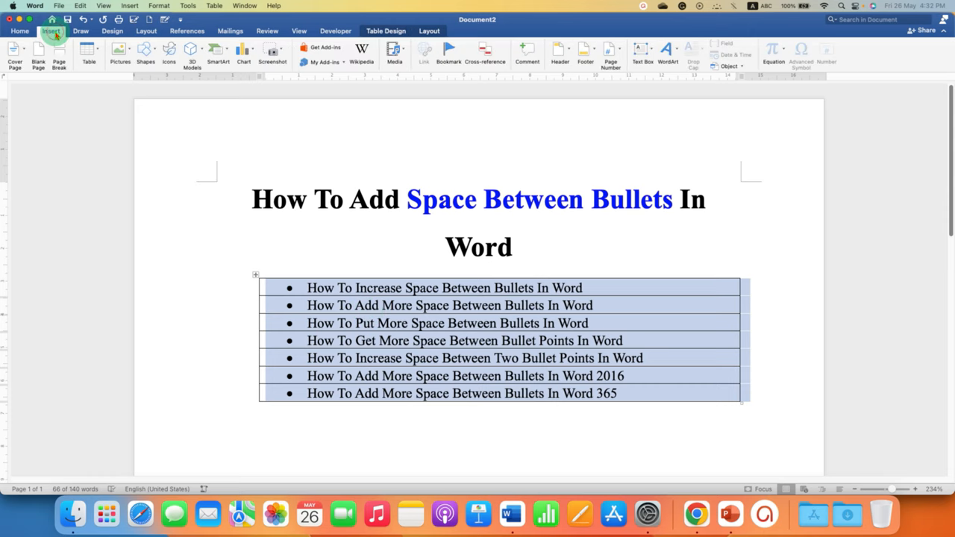
click(88, 52)
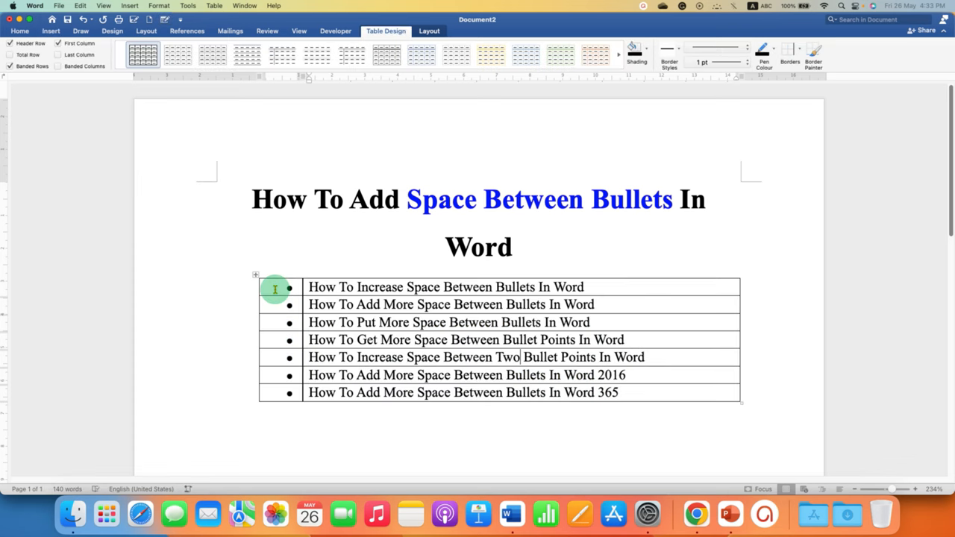
drag(274, 288, 598, 392)
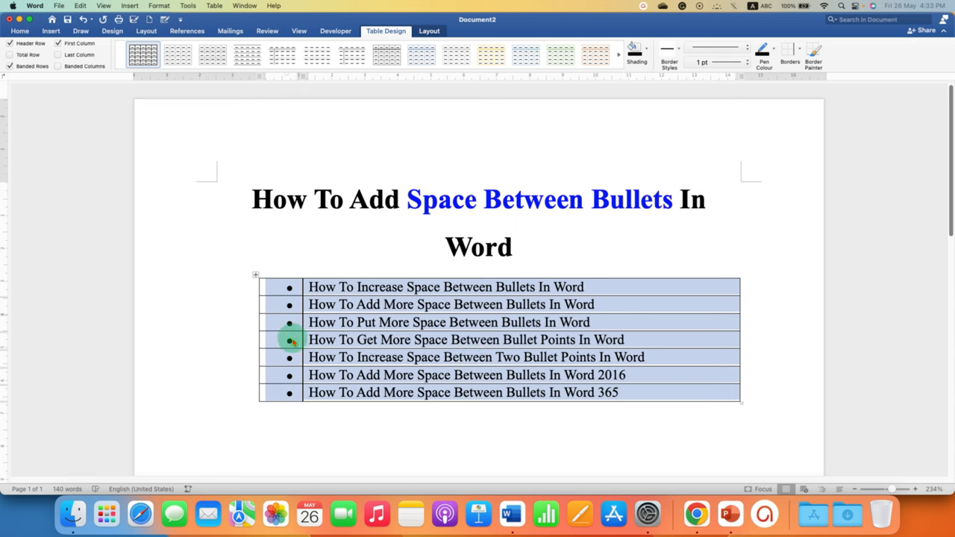
Remove all table borders via Table Properties > Borders and Shading set to None
right_click(291, 341)
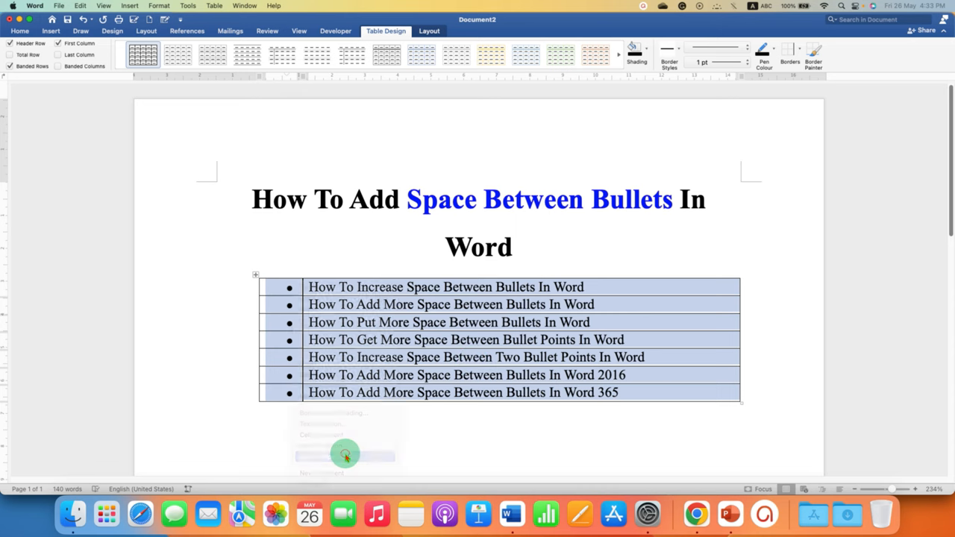
click(344, 454)
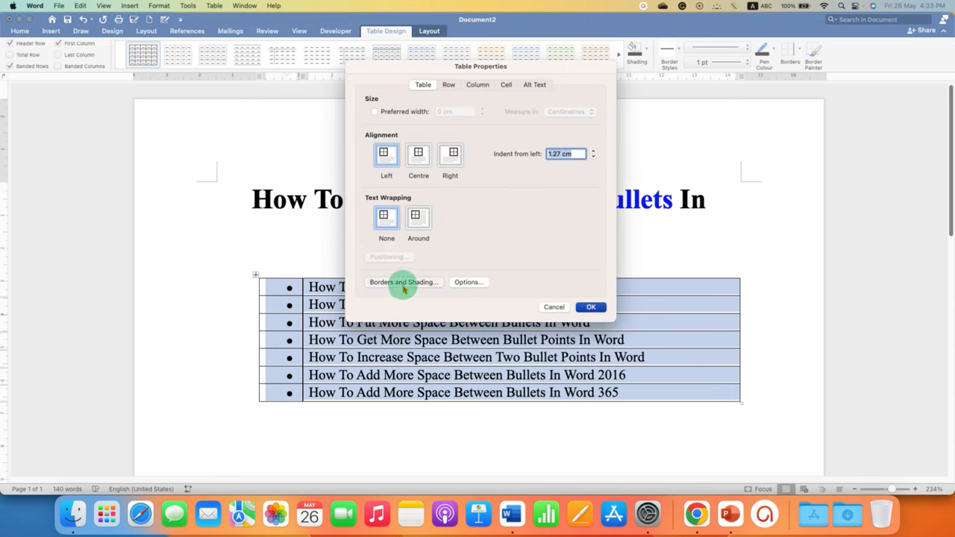
click(403, 283)
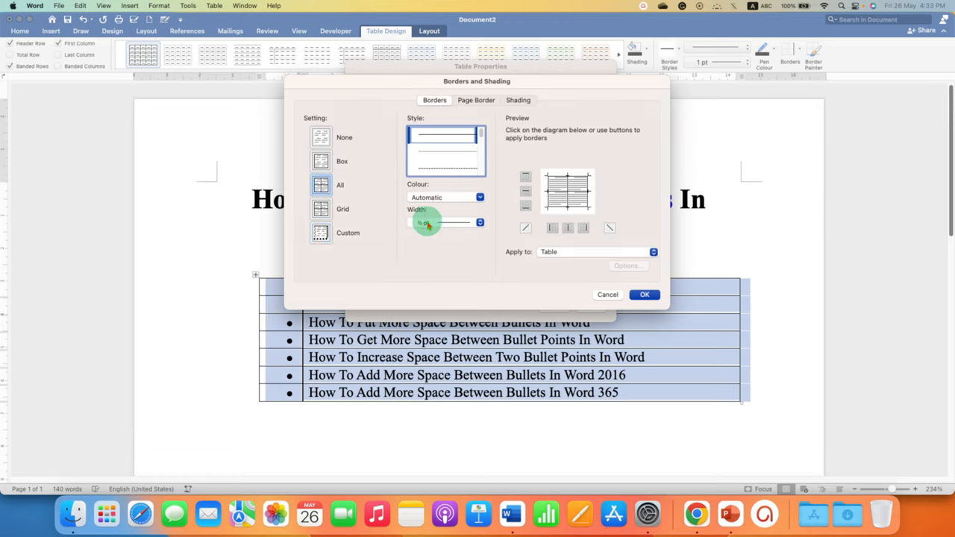
click(480, 197)
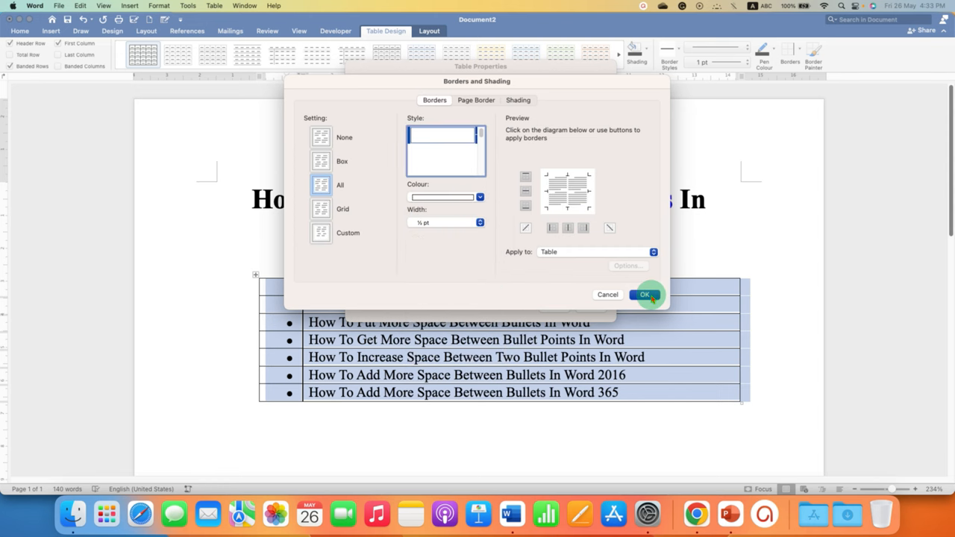
click(645, 294)
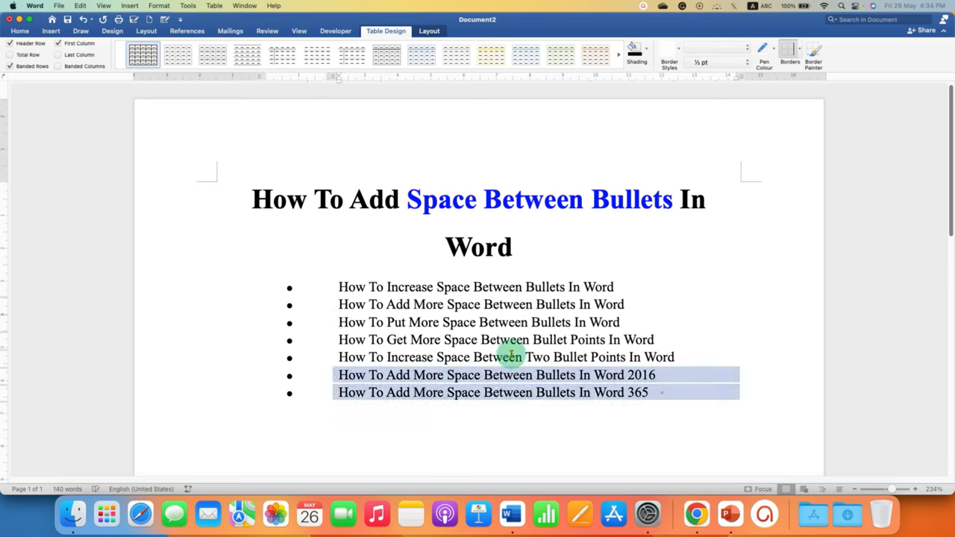
Select the table's contents and return to the Home ribbon formatting
drag(511, 357, 672, 385)
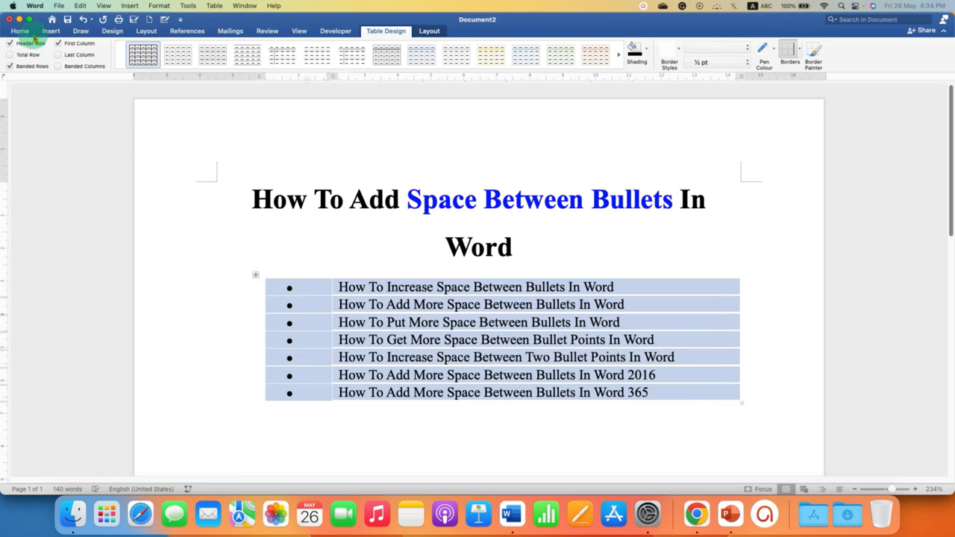
click(19, 30)
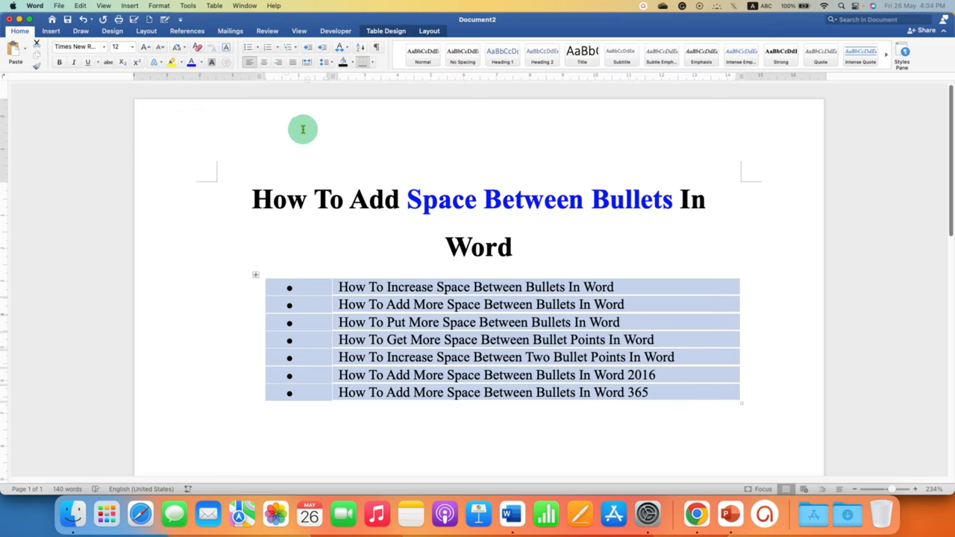
Set the list's line spacing to 1.5
click(327, 63)
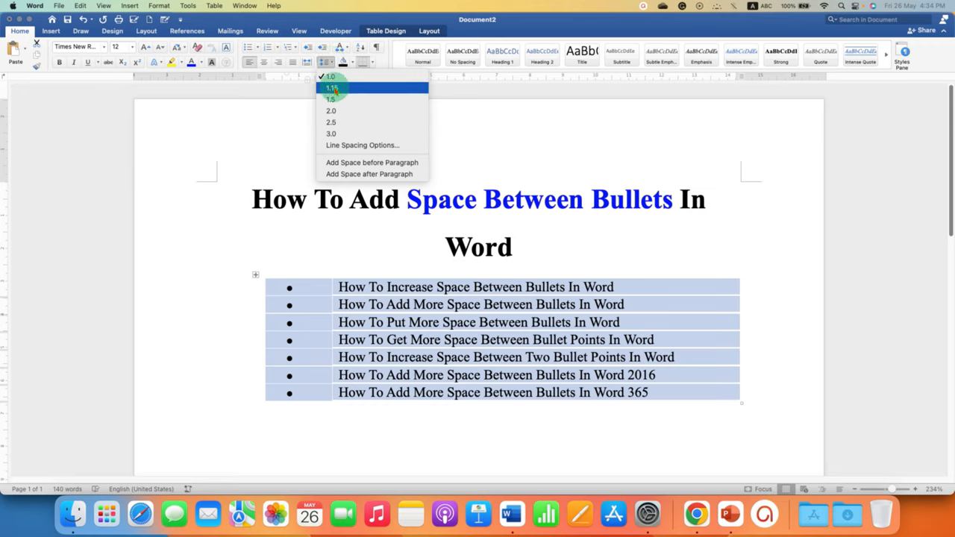
mouse_move(331, 98)
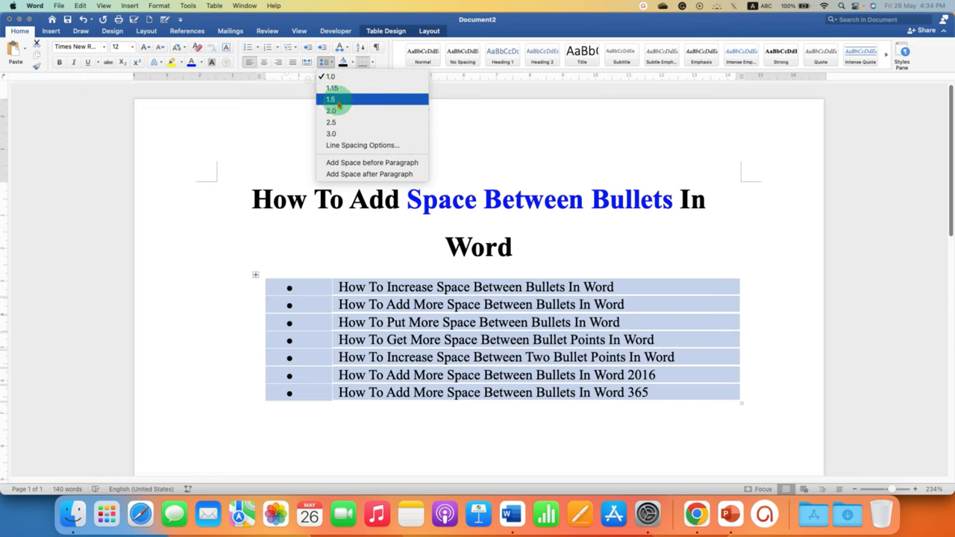
click(331, 98)
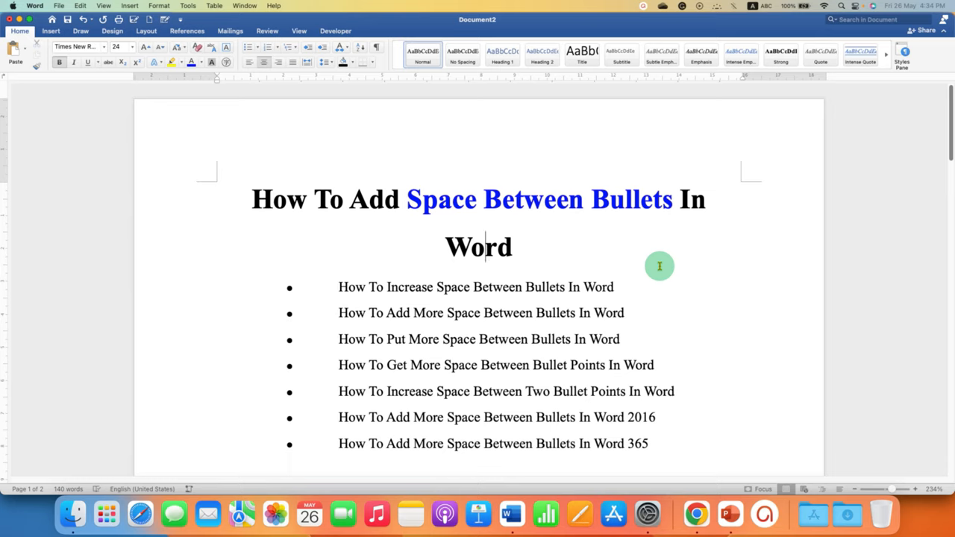
mouse_move(860, 391)
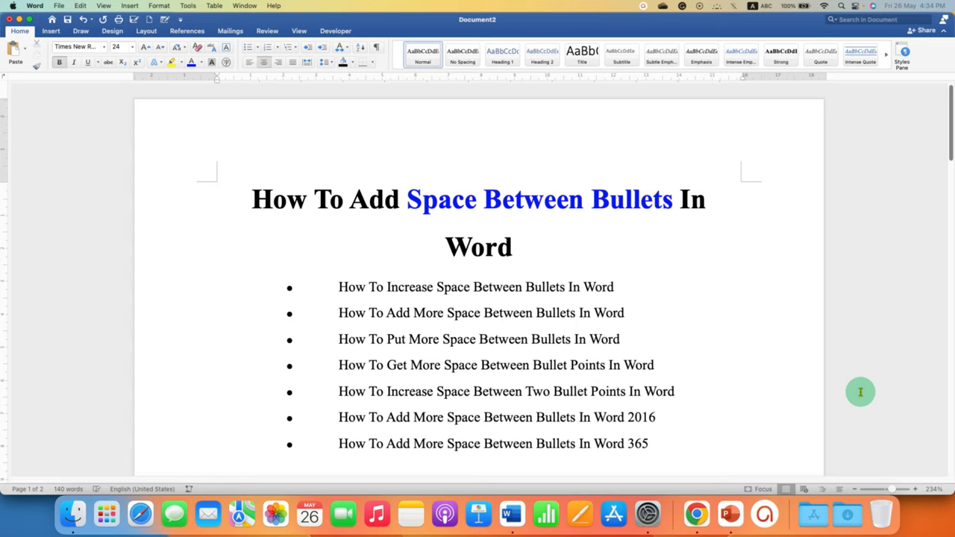
click(486, 246)
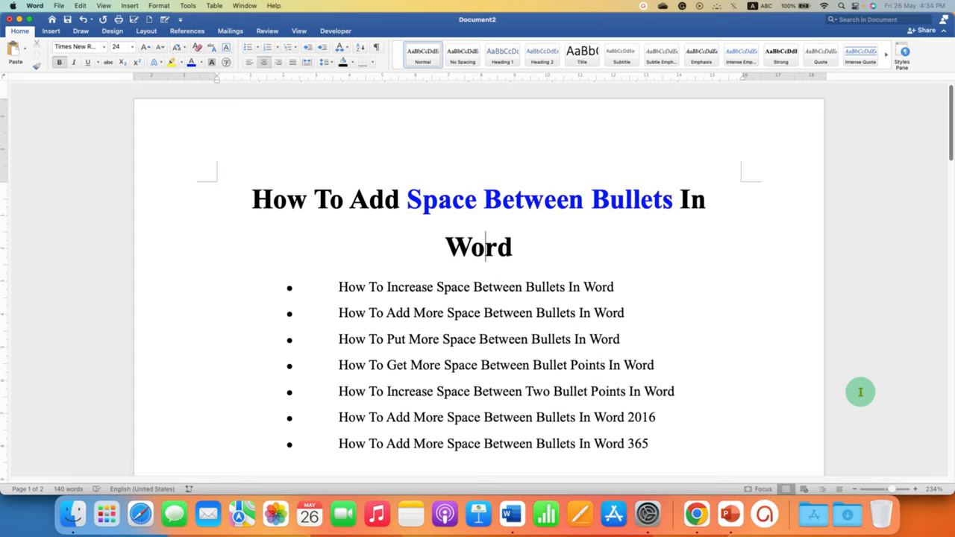